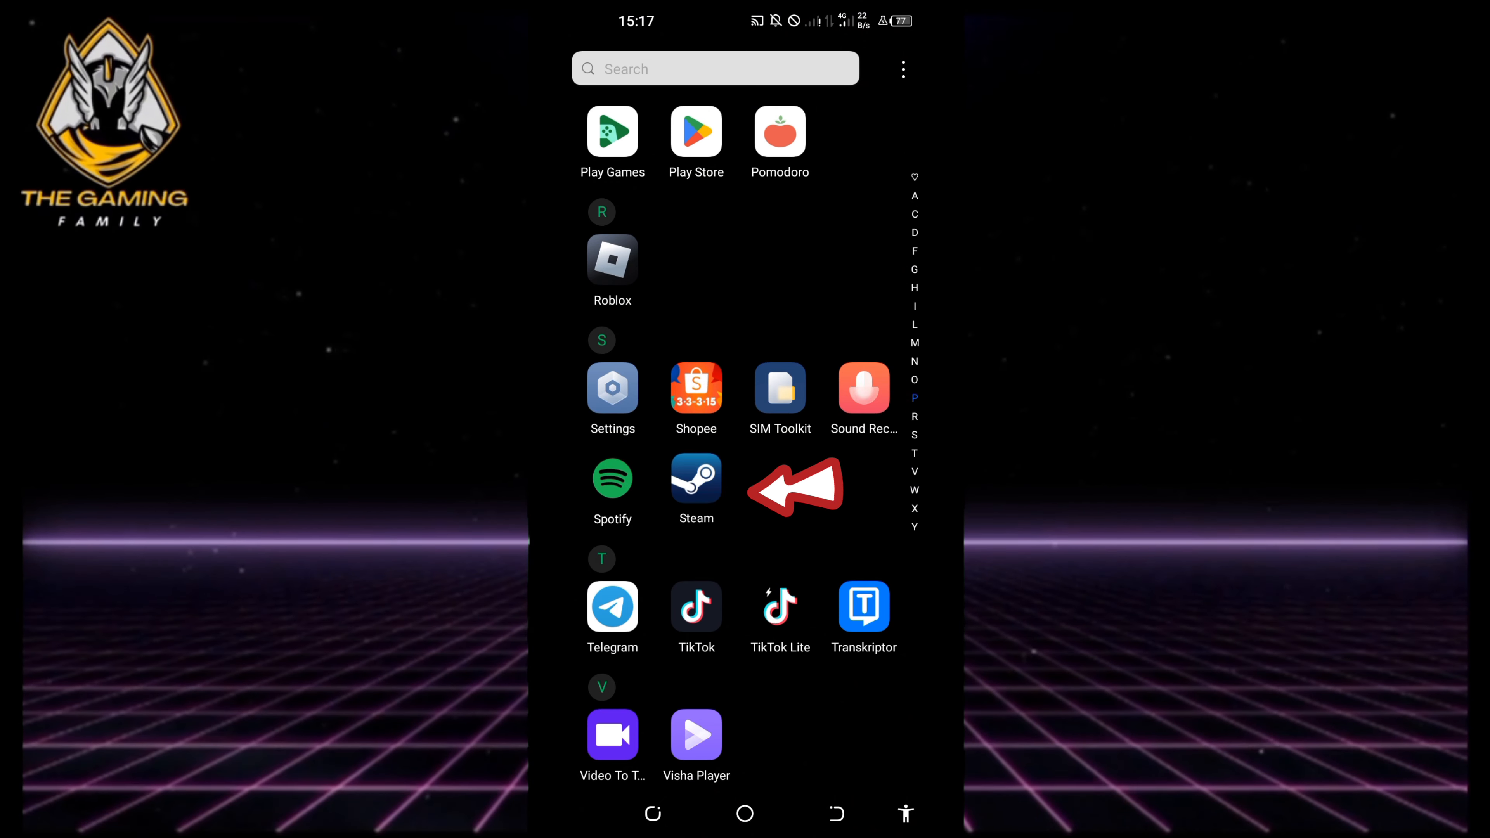
Launch the Steam app from the app drawer to reach its sign-in screen
click(696, 482)
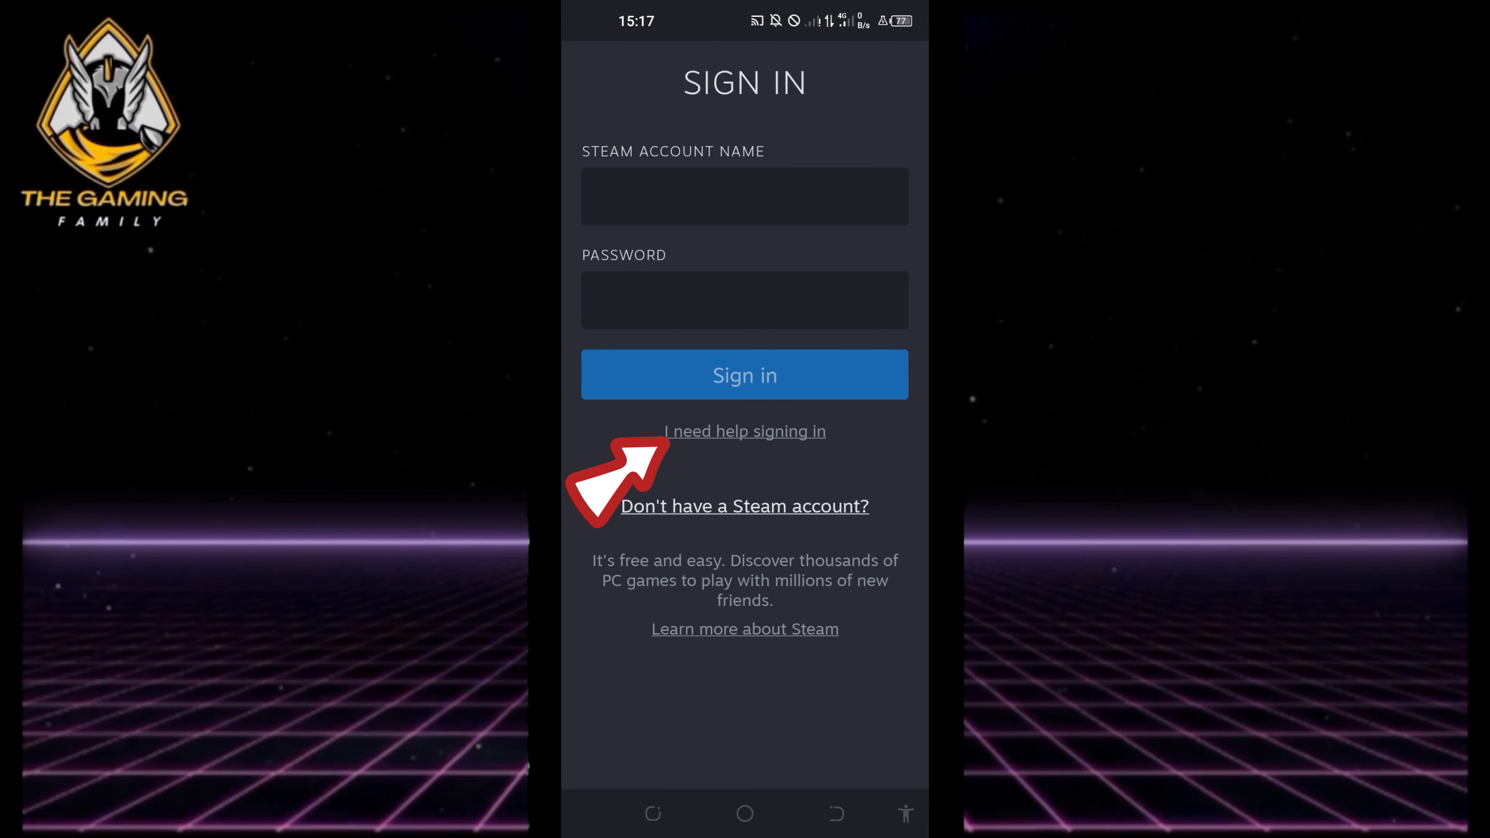
Request sign-in help, pass the 'I'm not a robot' check and search for the account by email
click(745, 431)
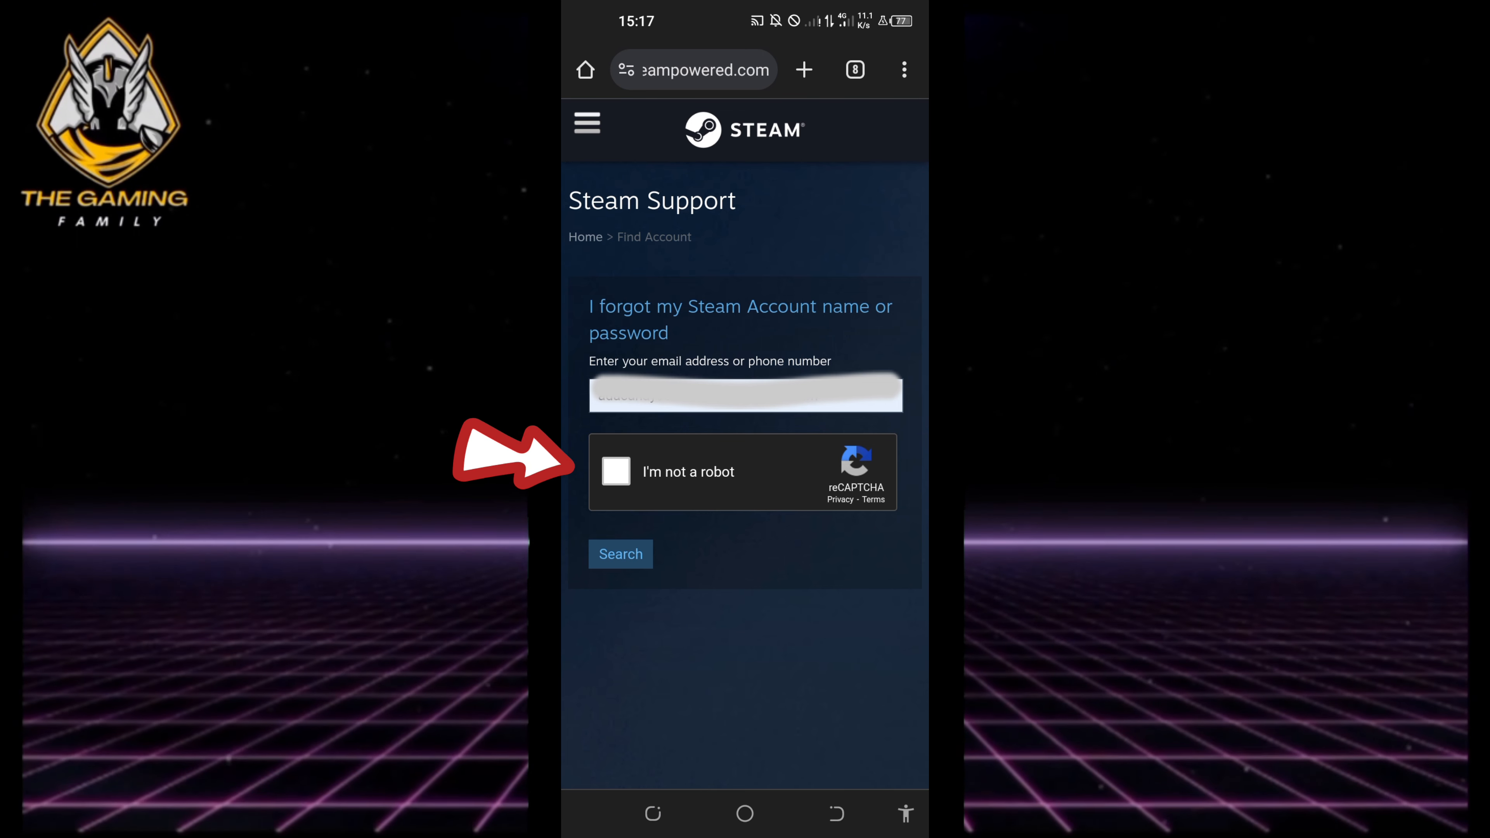
click(615, 471)
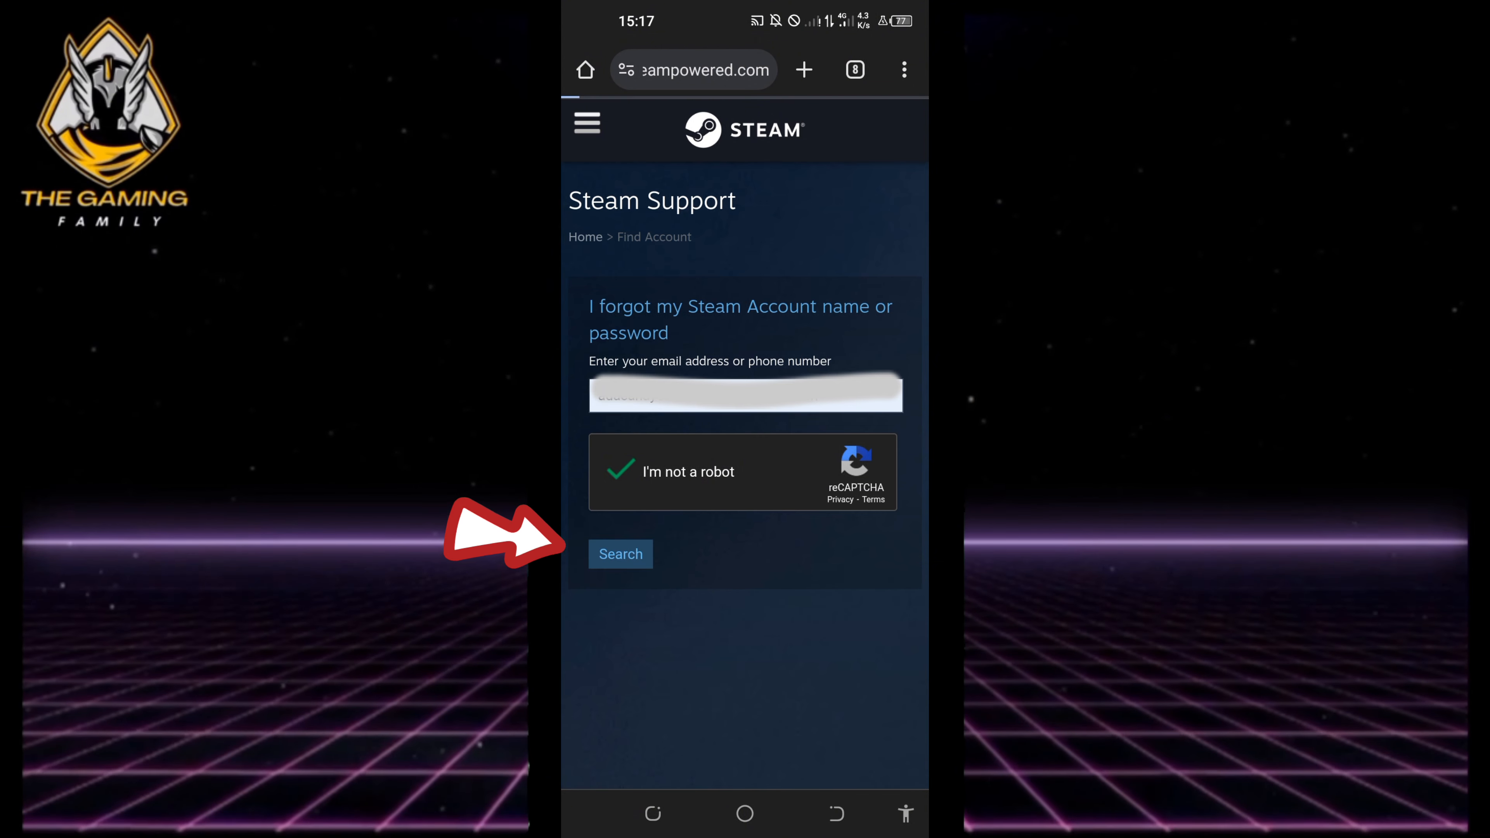
click(620, 554)
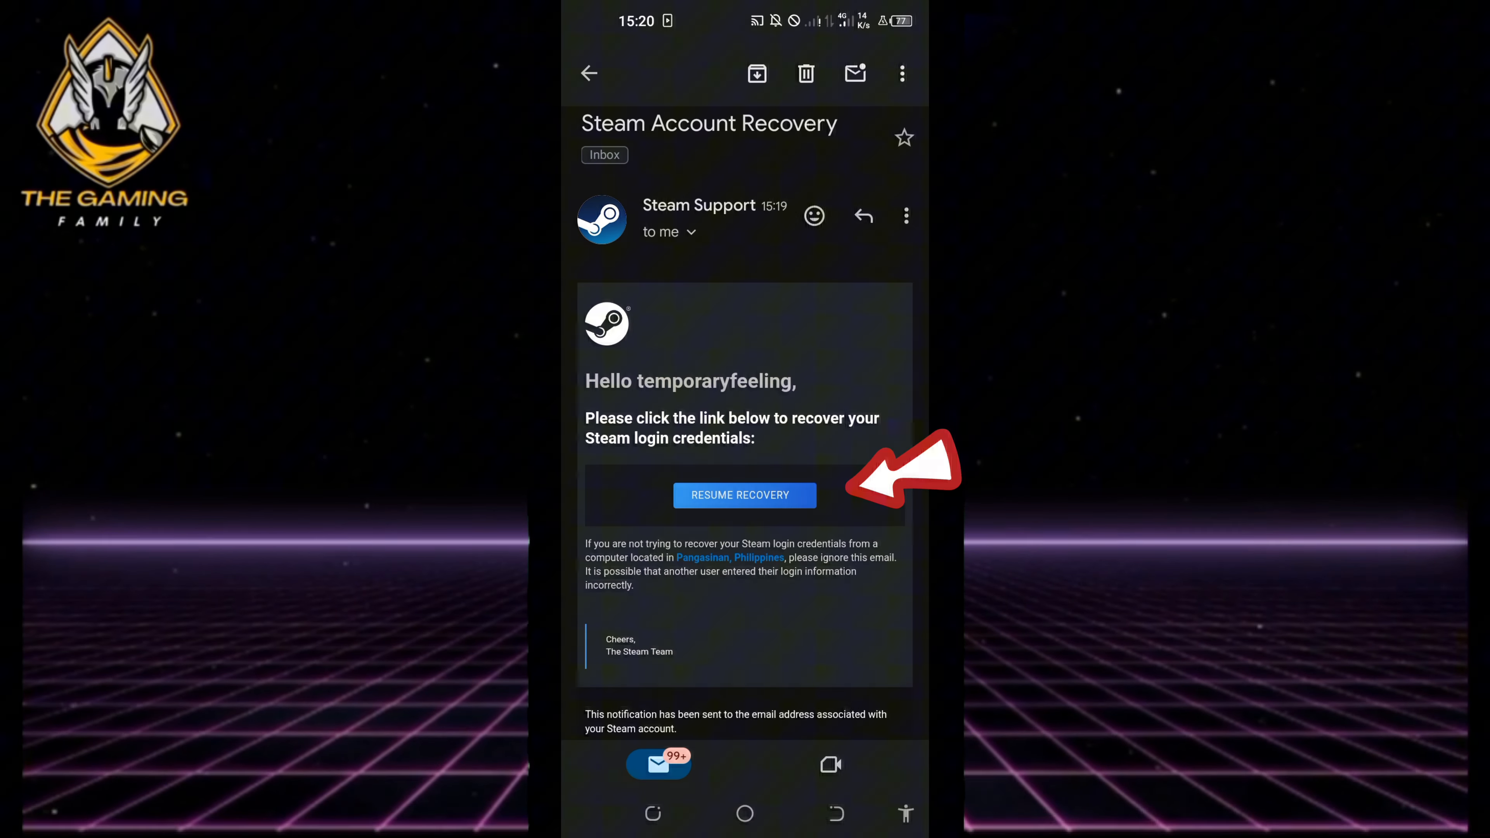
Resume recovery from the Steam Account Recovery email's RESUME RECOVERY link
click(744, 495)
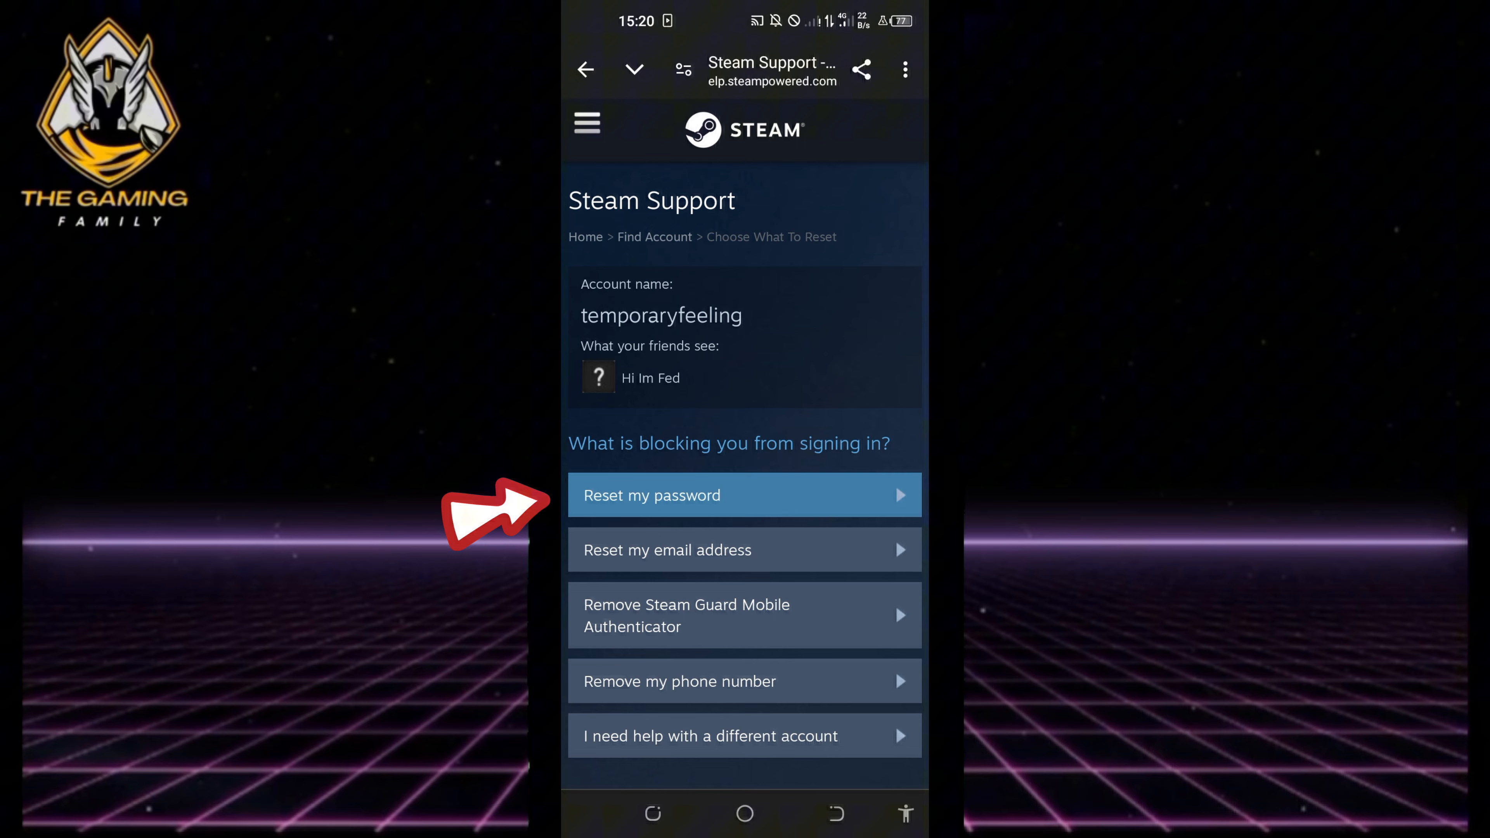
Choose 'Reset my password' on the 'What is blocking you from signing in?' page
click(743, 616)
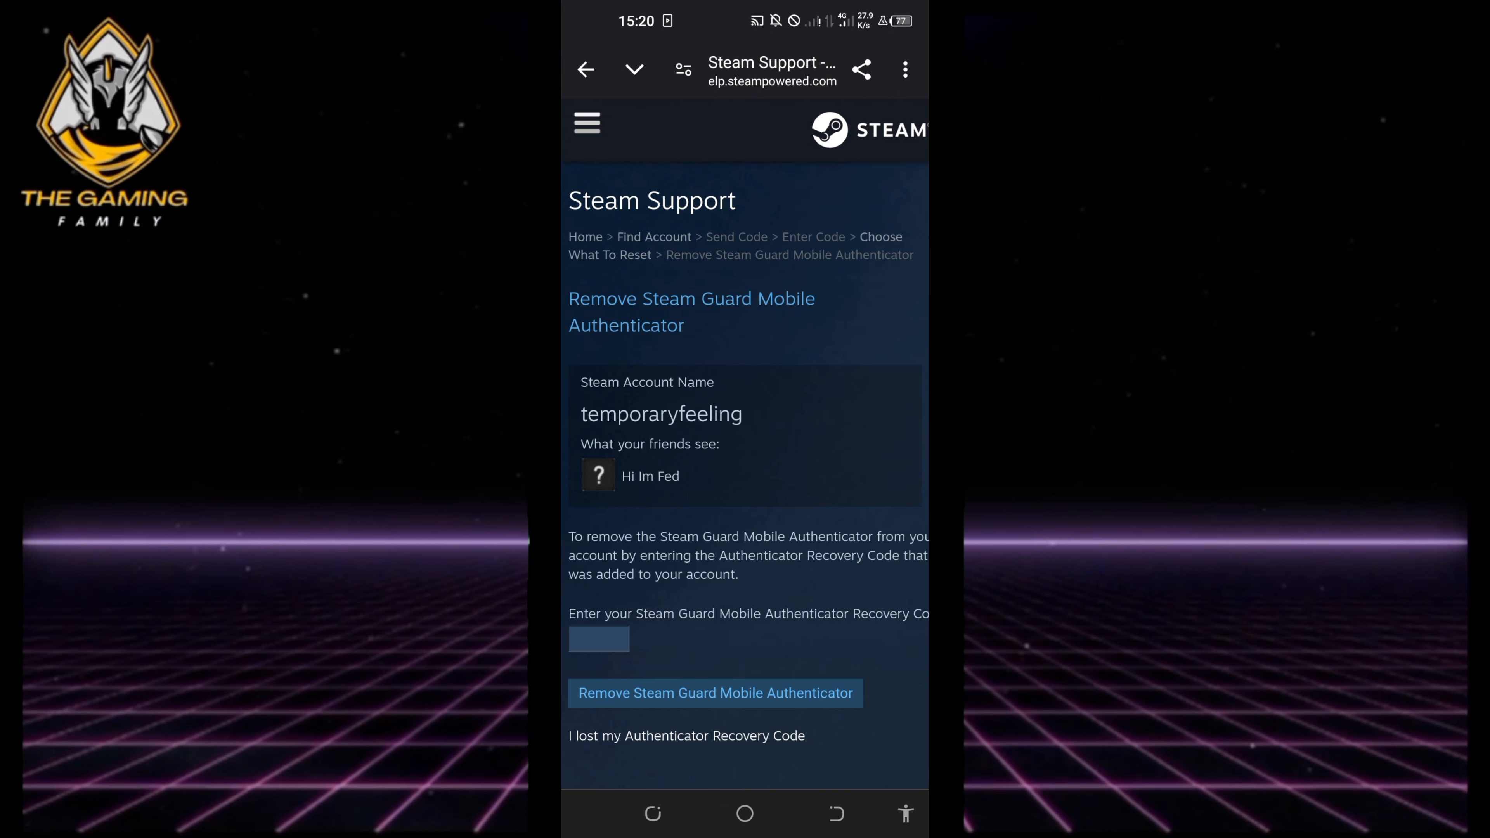